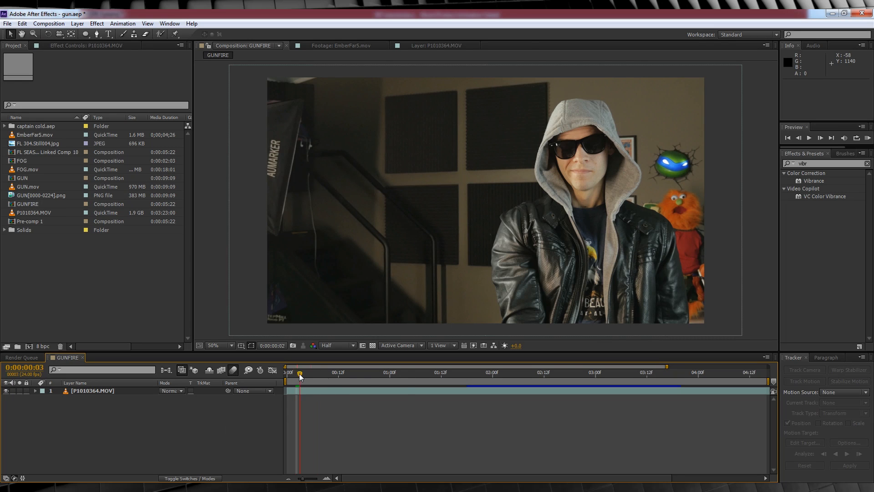
Scrub through the footage to find where the gun is raised and pointed
click(482, 372)
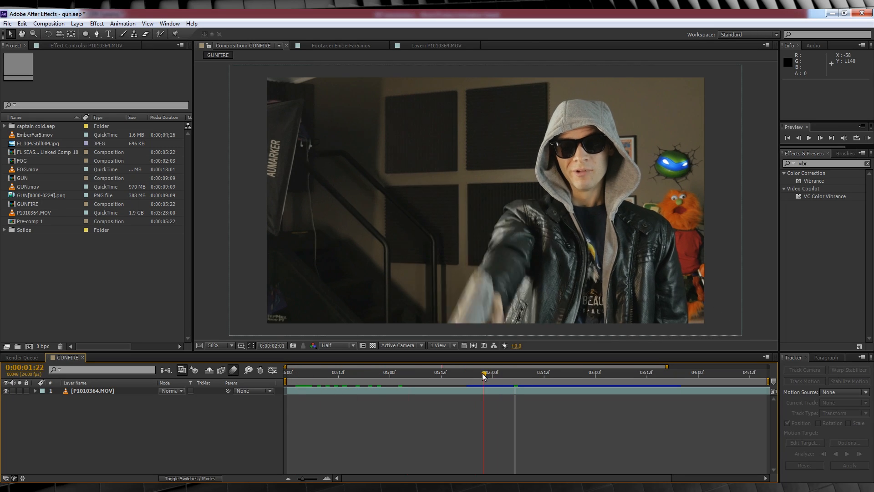
drag(482, 373, 496, 373)
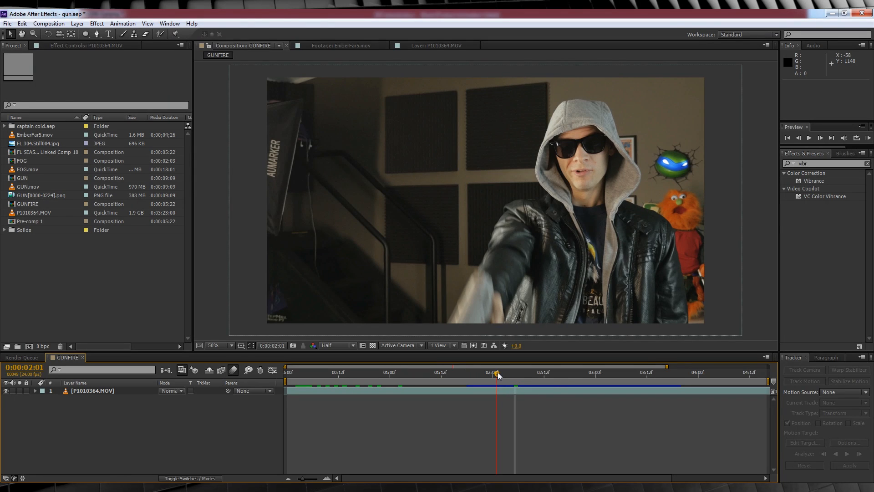
drag(497, 373, 552, 372)
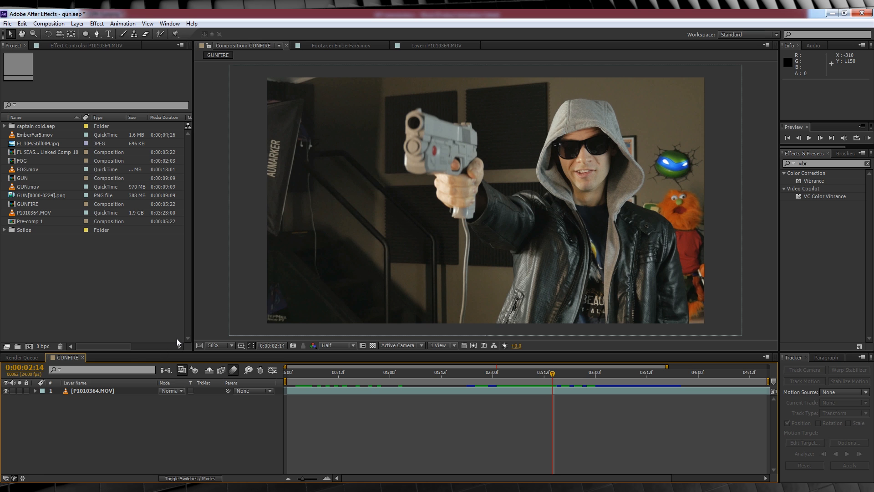
Add a null object layer and trim the work area to the gun section
click(78, 24)
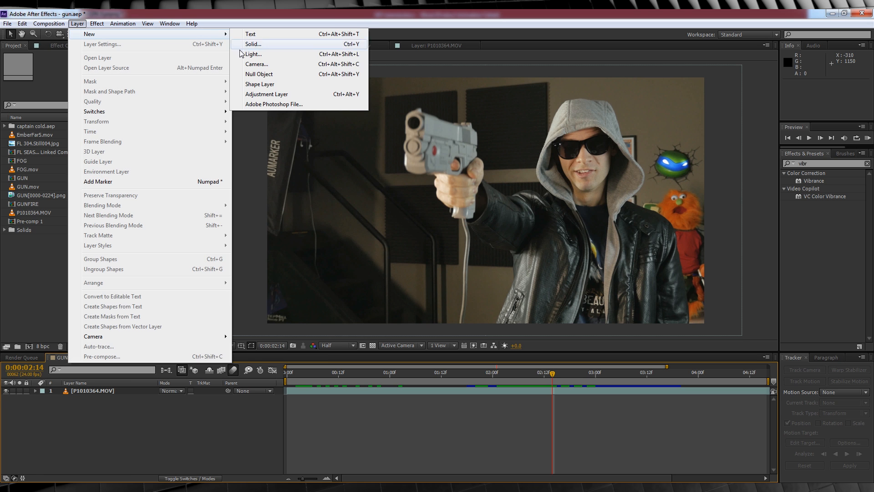
click(259, 74)
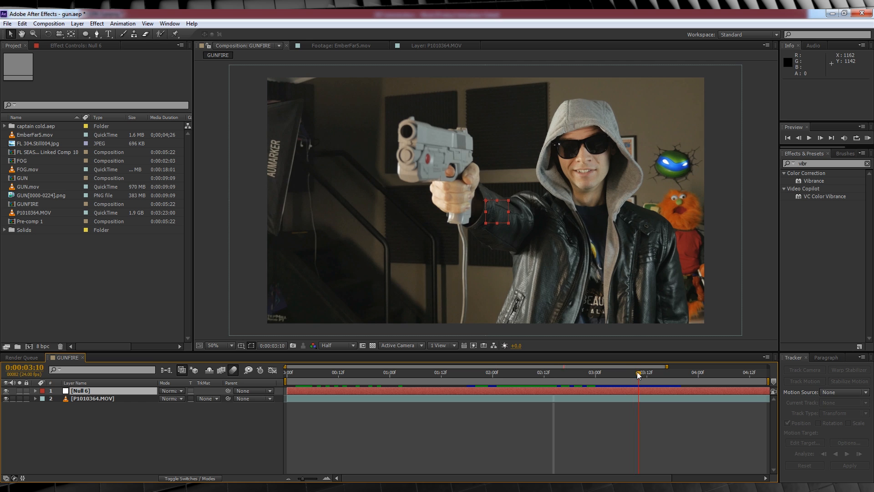
click(498, 373)
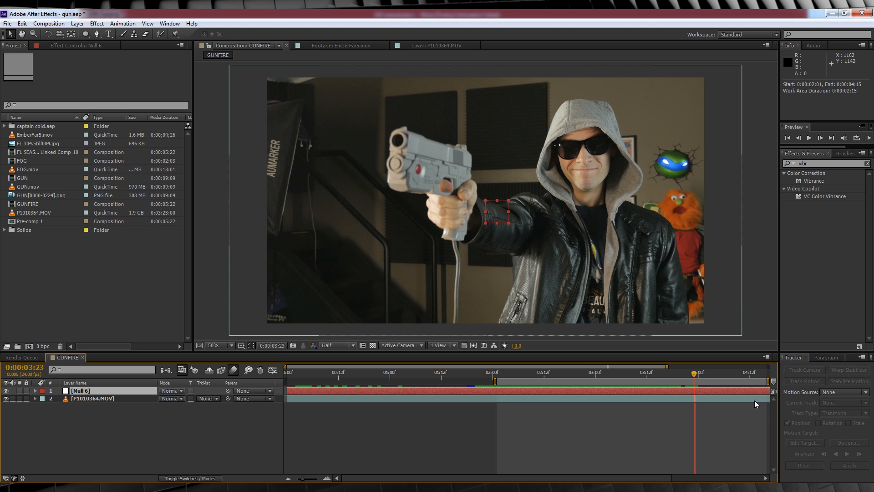
Start a motion track with Track Point 1 on the gun's front sight and analyze forward
click(805, 380)
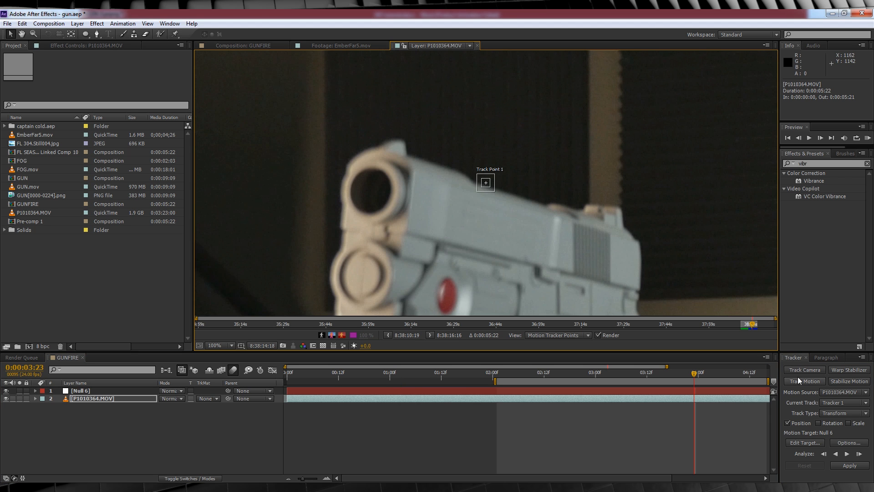
drag(485, 182, 484, 182)
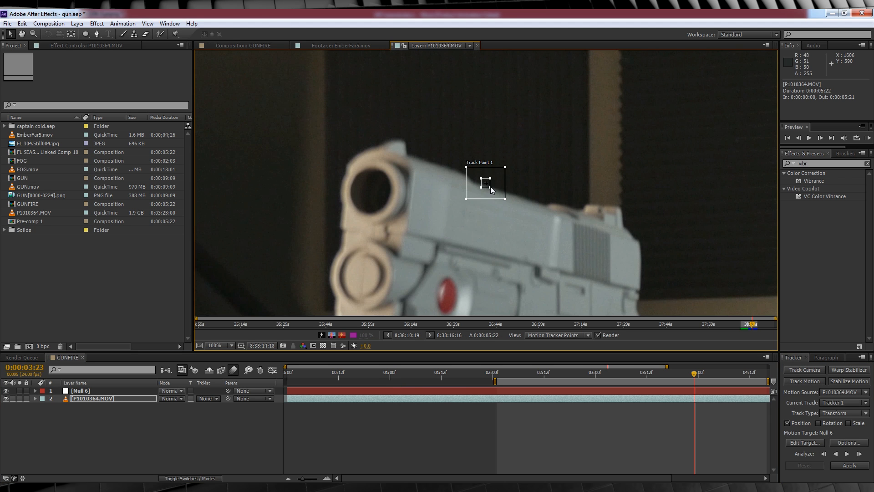
drag(485, 182, 379, 243)
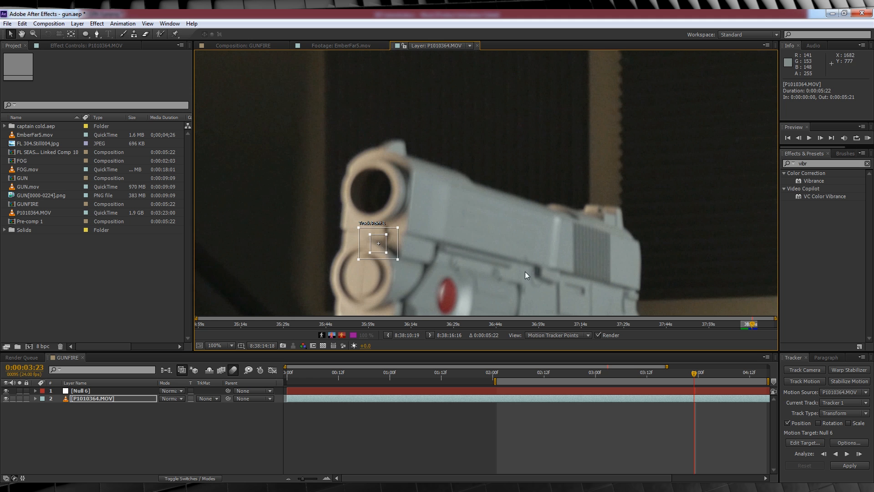
click(849, 467)
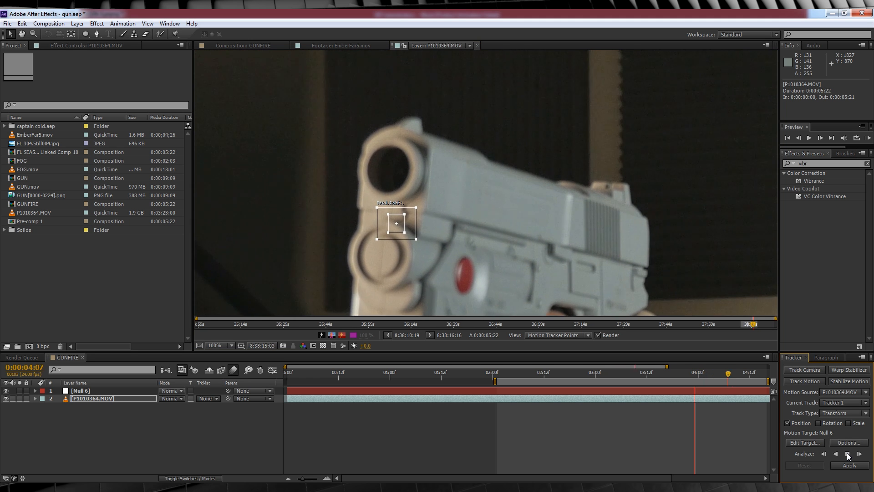
click(841, 466)
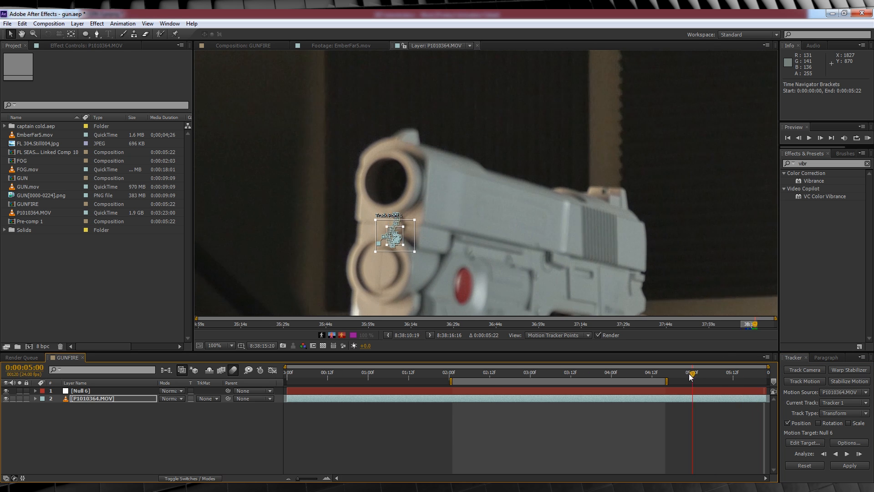
Fix the drifted track point, re-analyze, and target the motion to Null 6
click(606, 372)
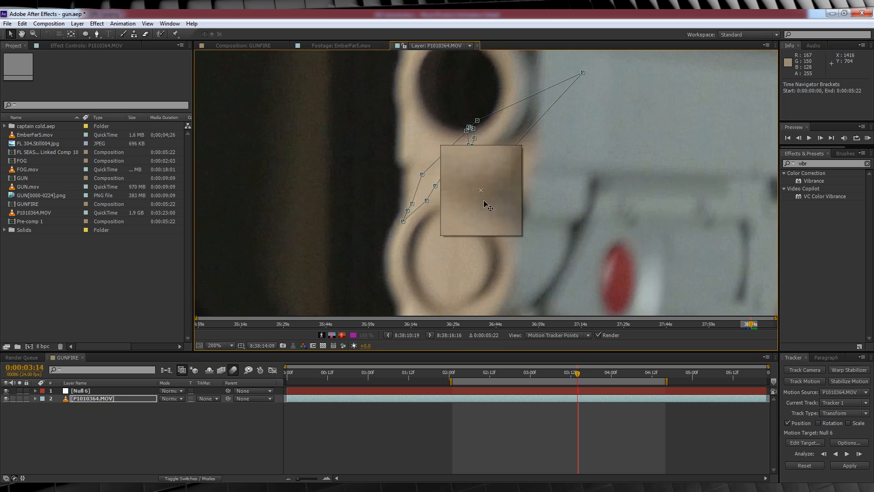
click(819, 465)
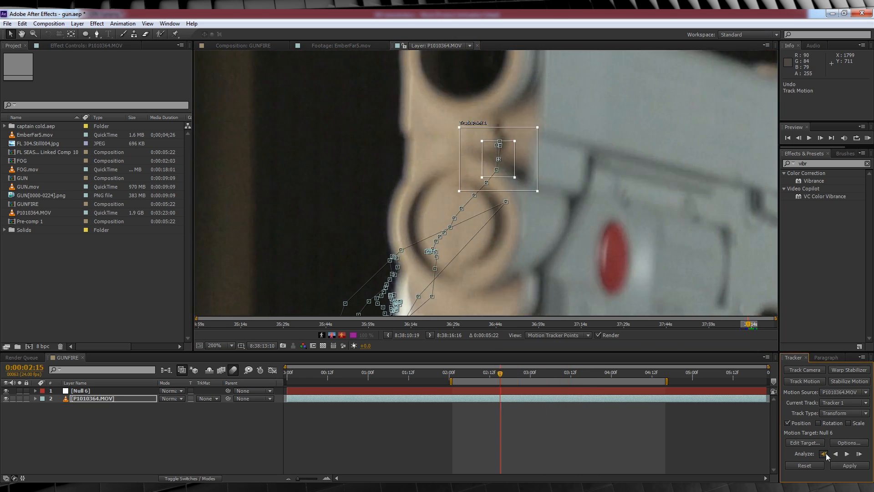
click(823, 464)
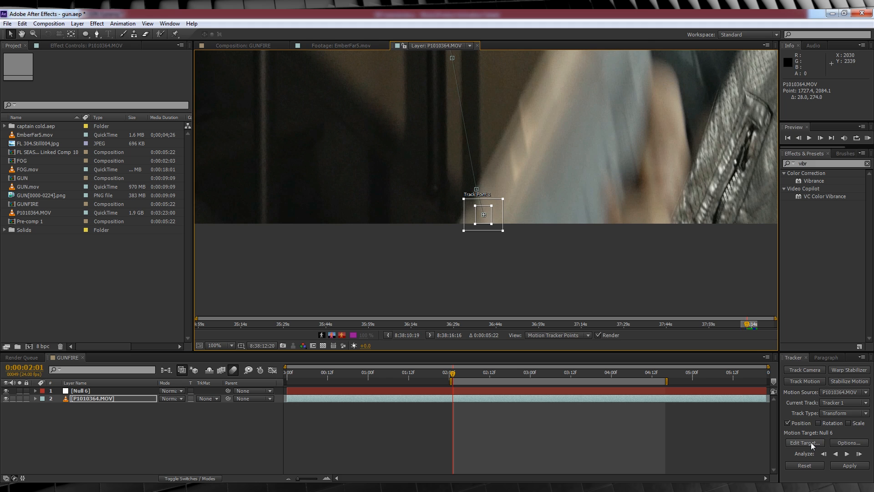
click(805, 442)
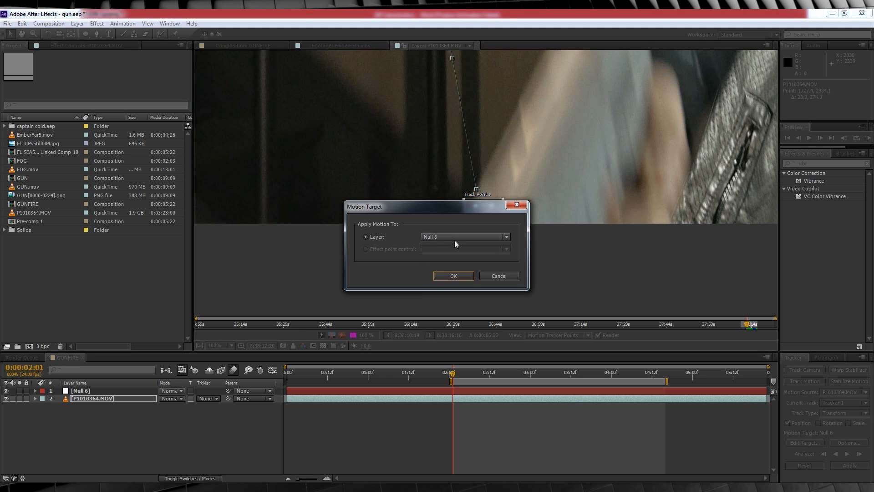
click(453, 275)
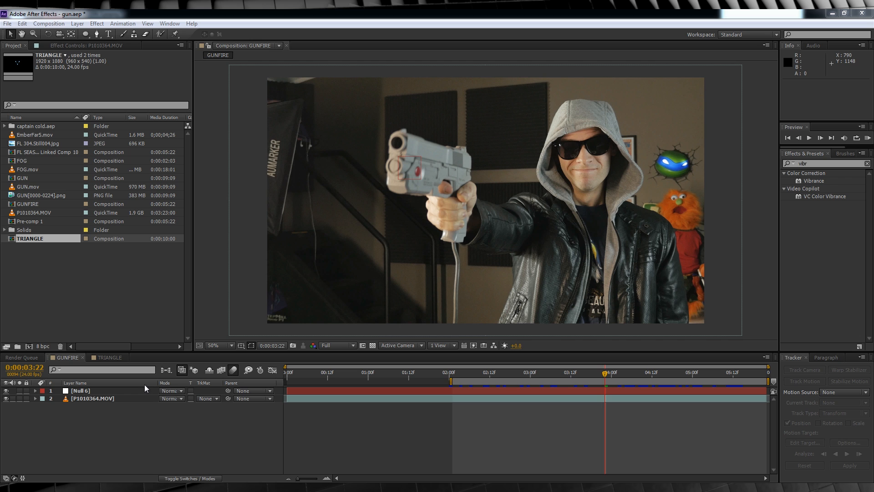
mouse_move(6, 246)
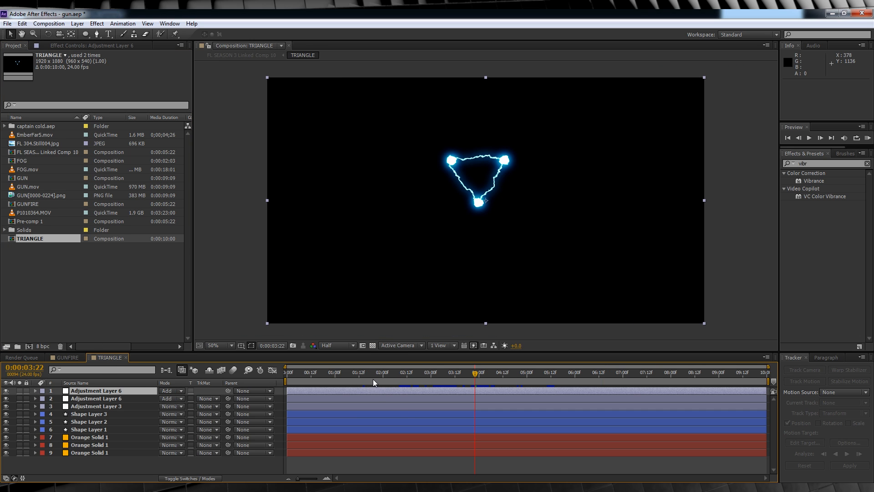
Return to the GUNFIRE composition to place the TRIANGLE comp over the footage
click(665, 372)
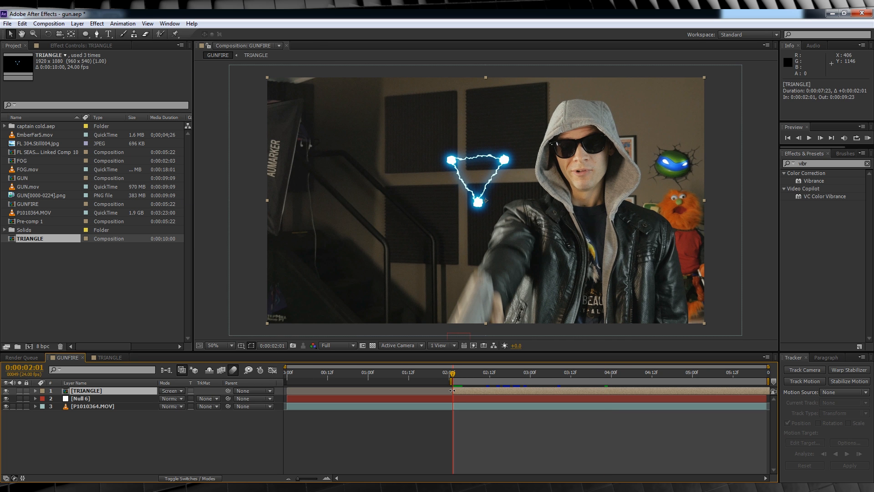
Parent the scaled-down triangle to Null 6 and position it on the gun's front sight
click(619, 374)
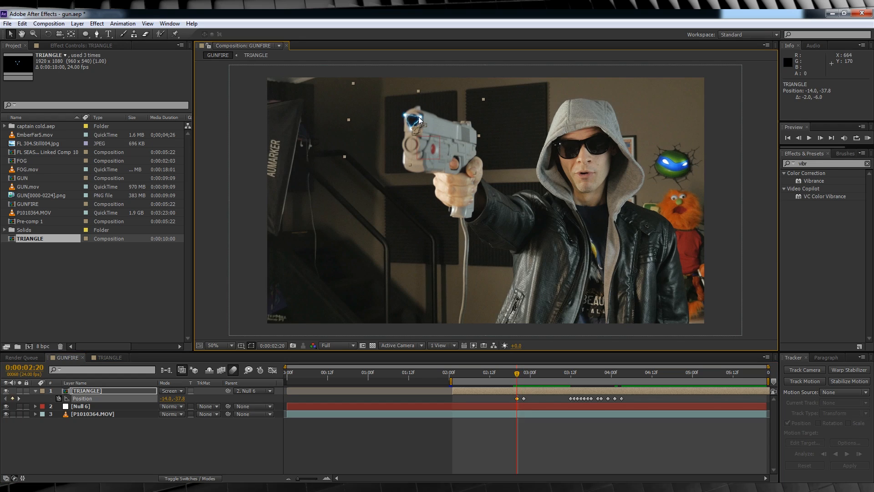
drag(516, 371, 497, 372)
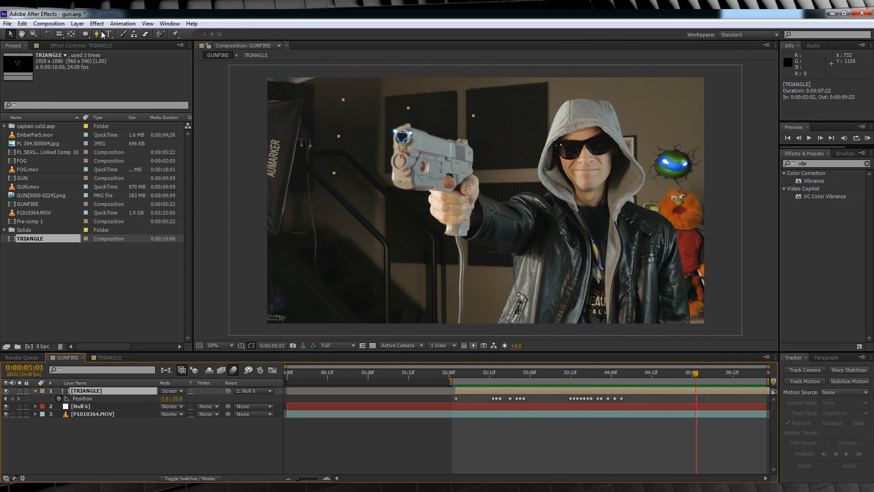
Add a Camera Lens Blur to the duplicated TRIANGLE layer
click(96, 24)
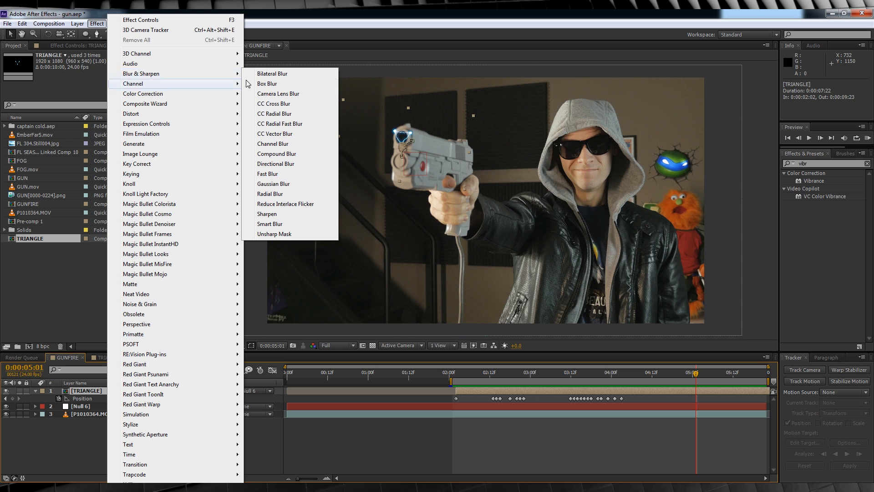
click(278, 93)
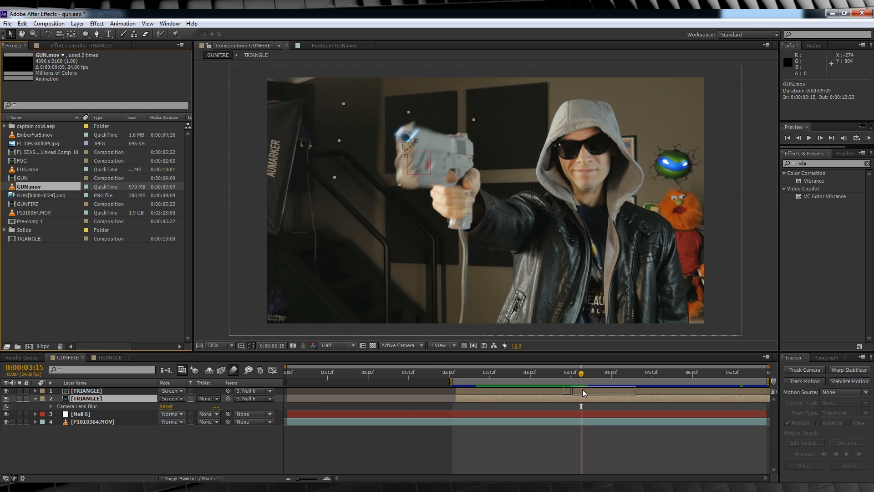
Scrub through the GUN.mov flame blast frames and show the layer switch columns
click(171, 391)
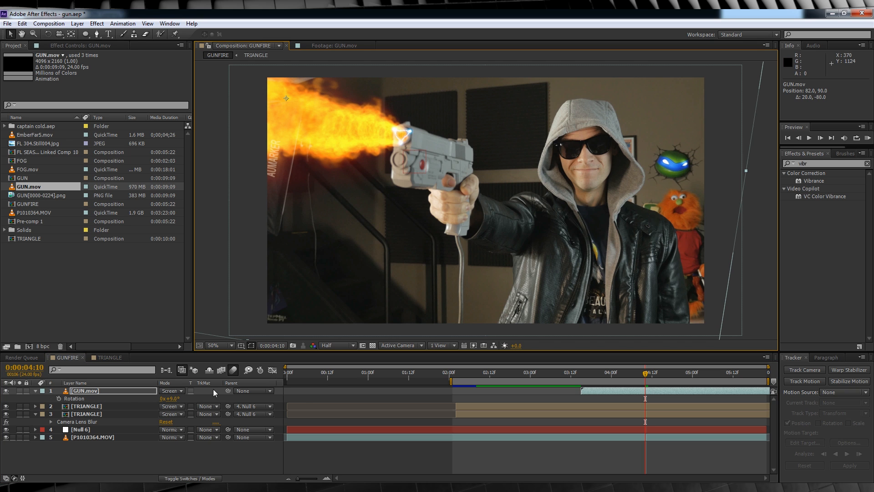
drag(227, 391, 87, 433)
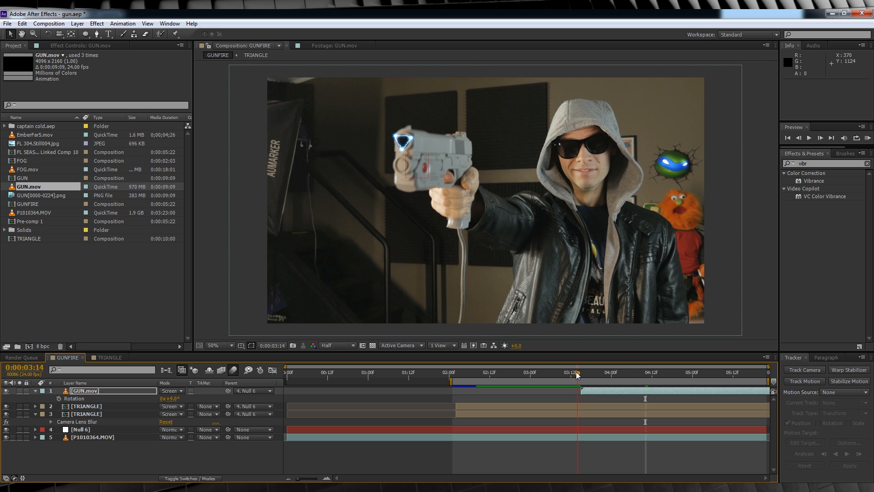
click(651, 373)
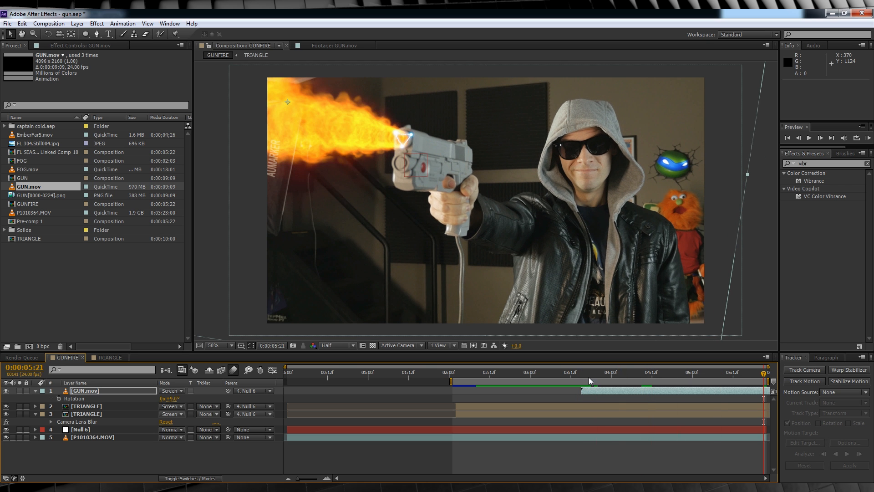
click(579, 380)
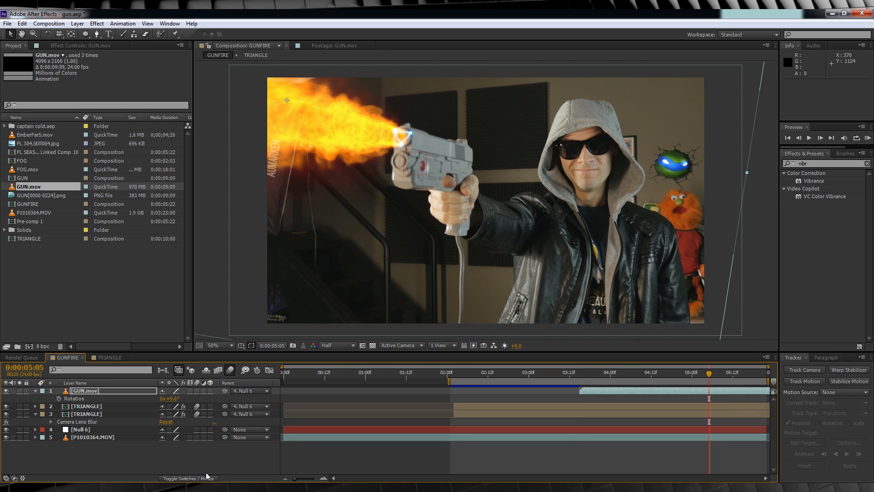
click(568, 383)
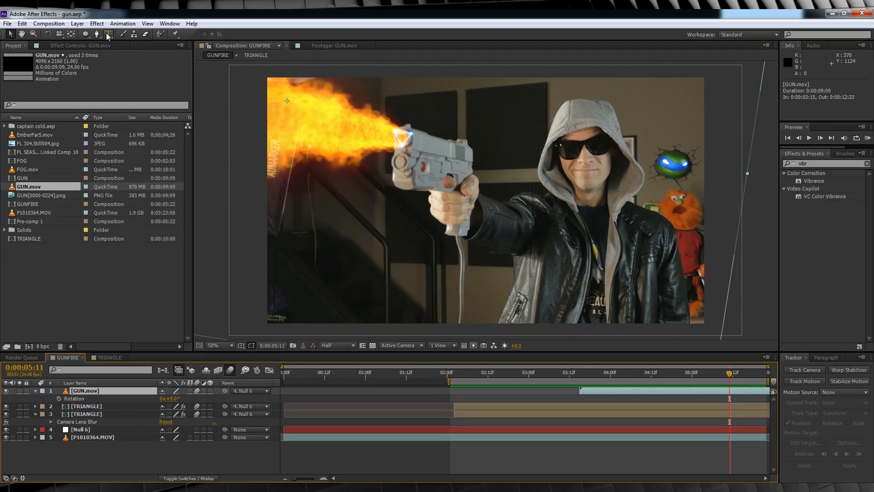
Apply Tint and VC Color Vibrance to the flame blast footage
click(96, 24)
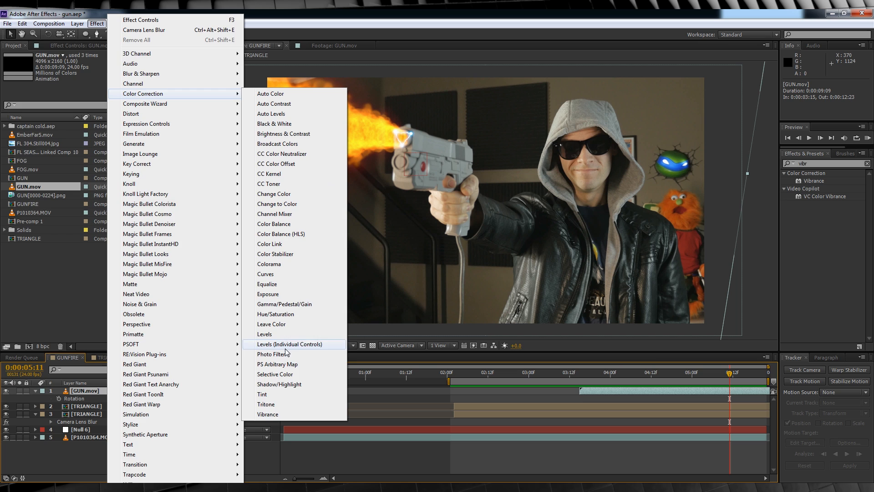
click(262, 393)
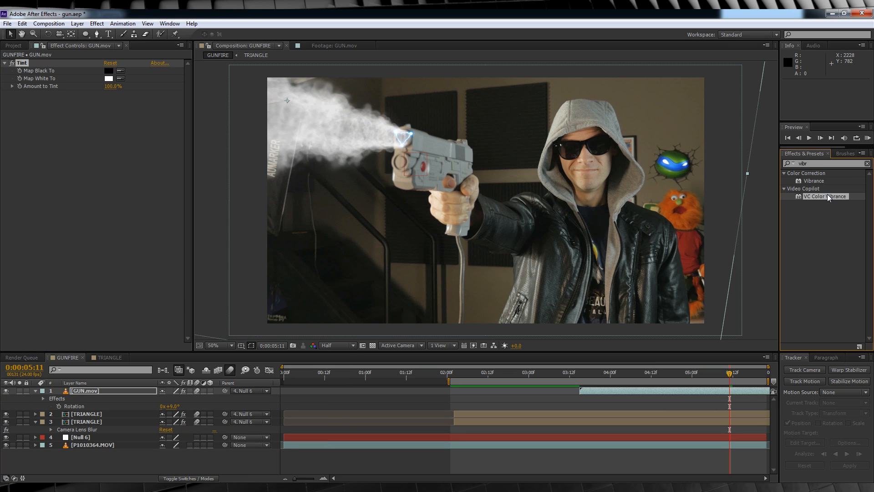
double_click(825, 196)
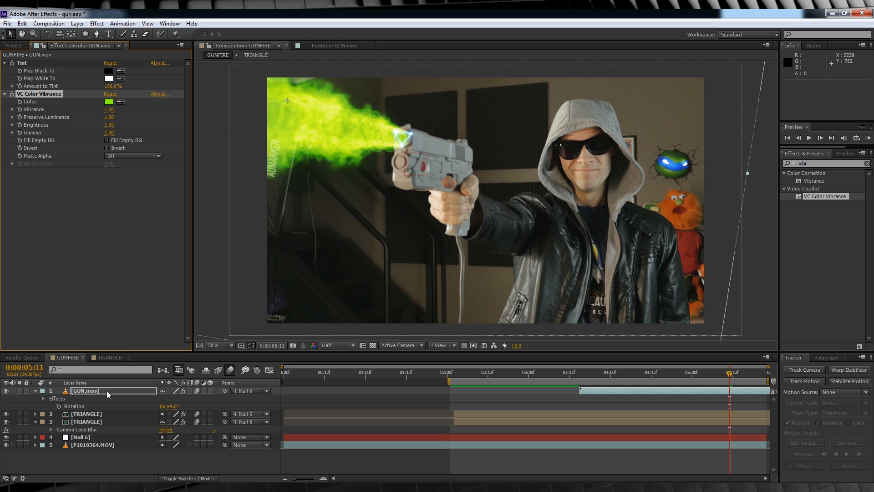
mouse_move(128, 149)
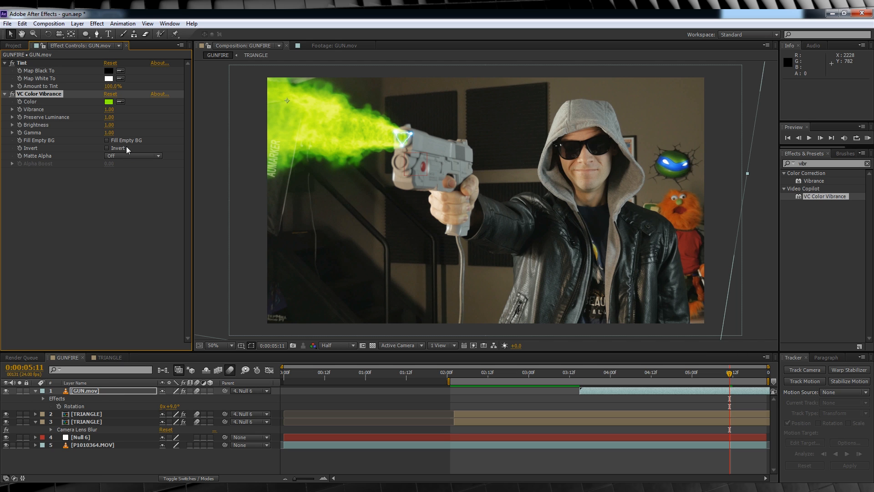
Set the vibrance colour to light icy blue and Vibrance to 2.00
click(110, 102)
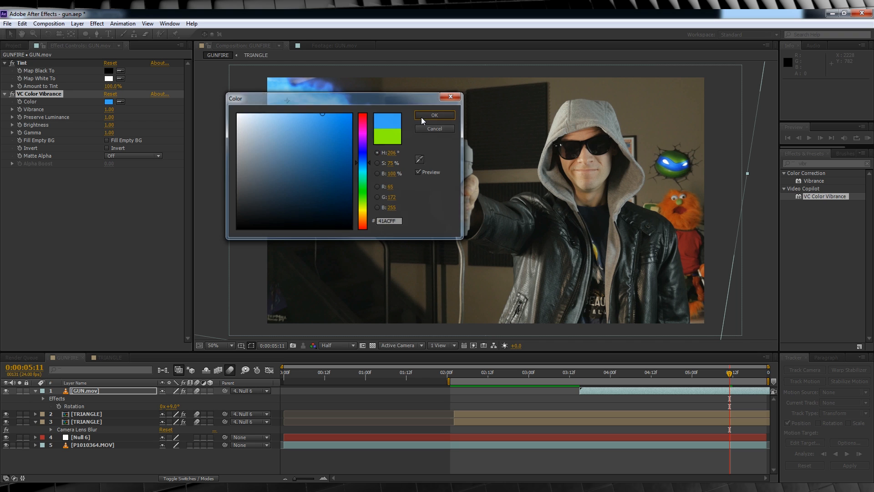
click(435, 115)
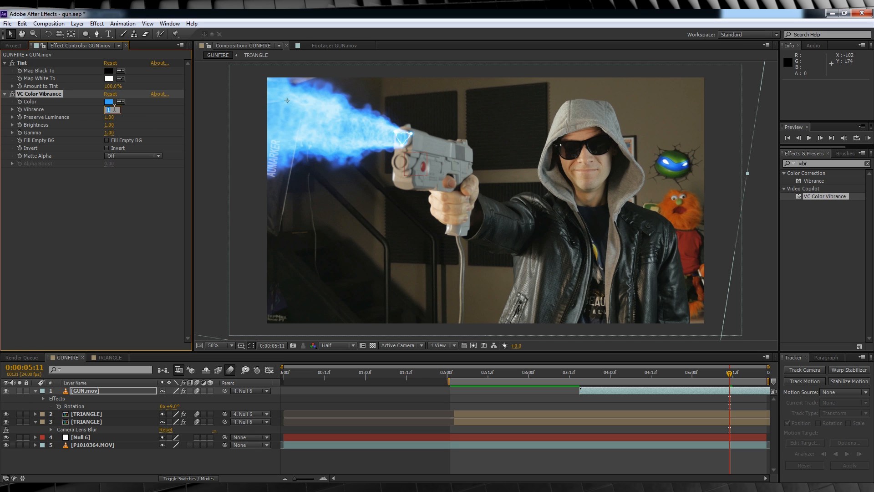
text(2.00)
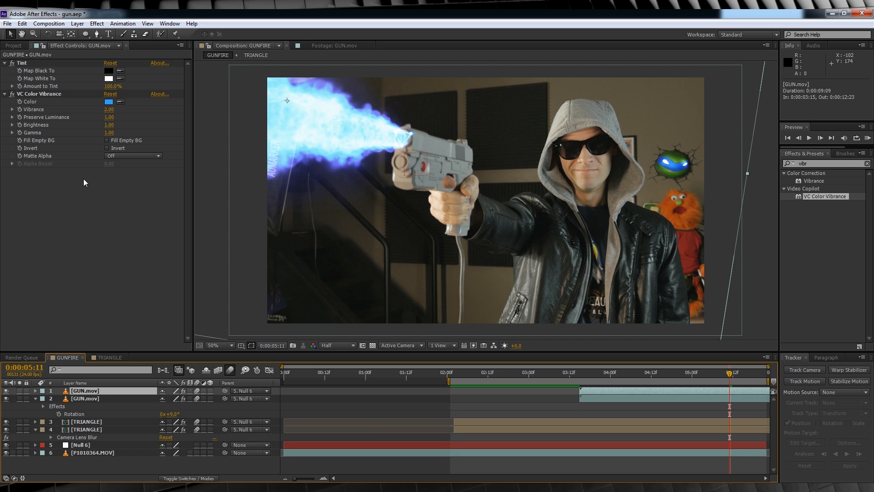
Tint the duplicated blast deep blue and add a Camera Lens Blur with radius 2
click(109, 101)
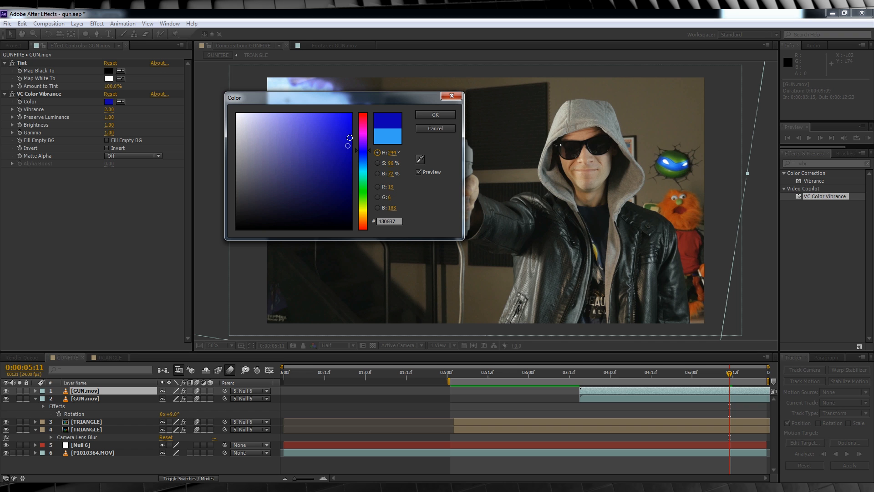
click(436, 114)
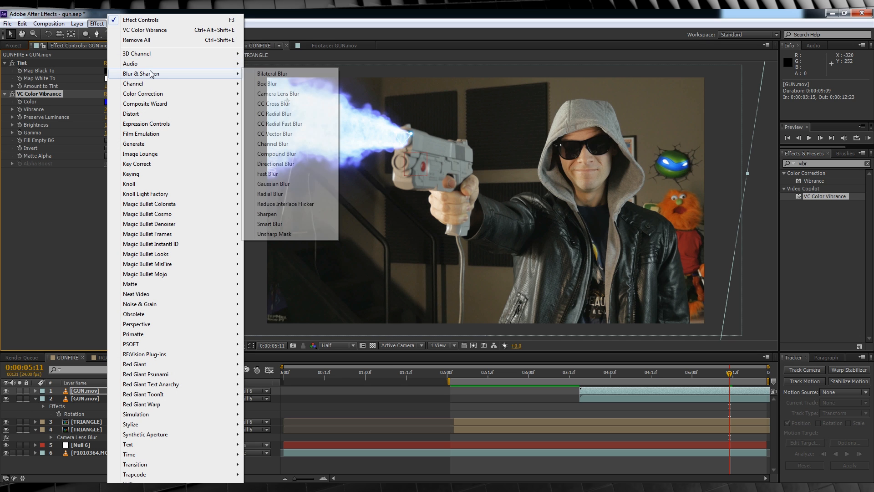
mouse_move(279, 96)
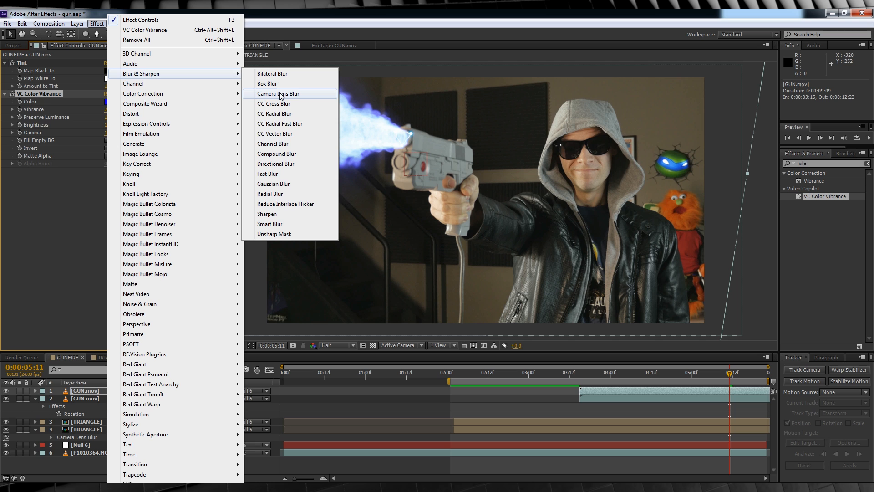
click(279, 93)
text(2)
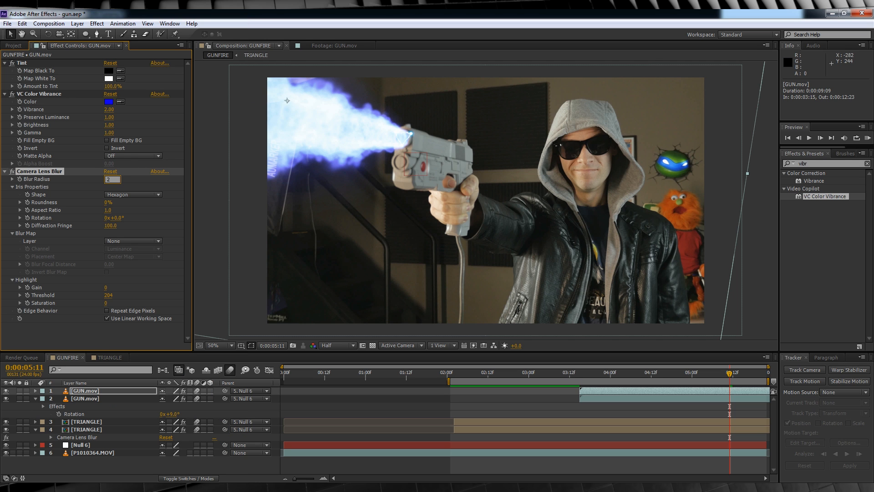
click(542, 384)
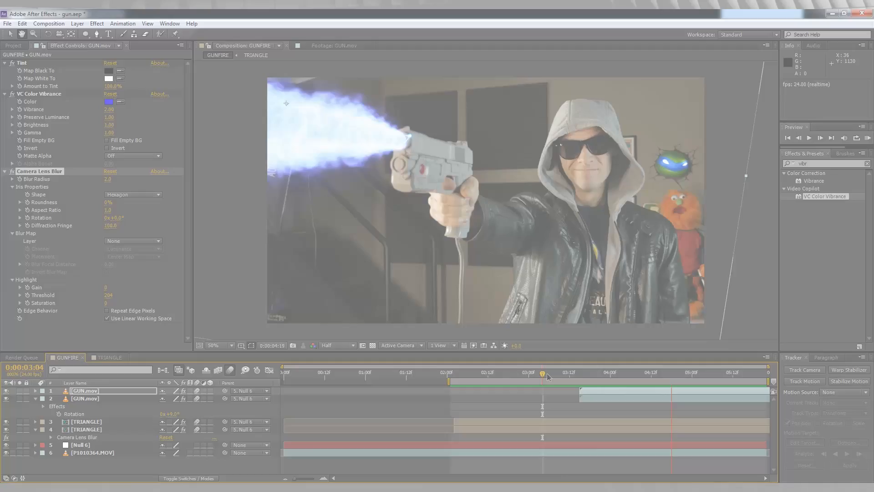
Add an adjustment layer with CC Light Rays and adjust its intensity and warp softness
click(79, 24)
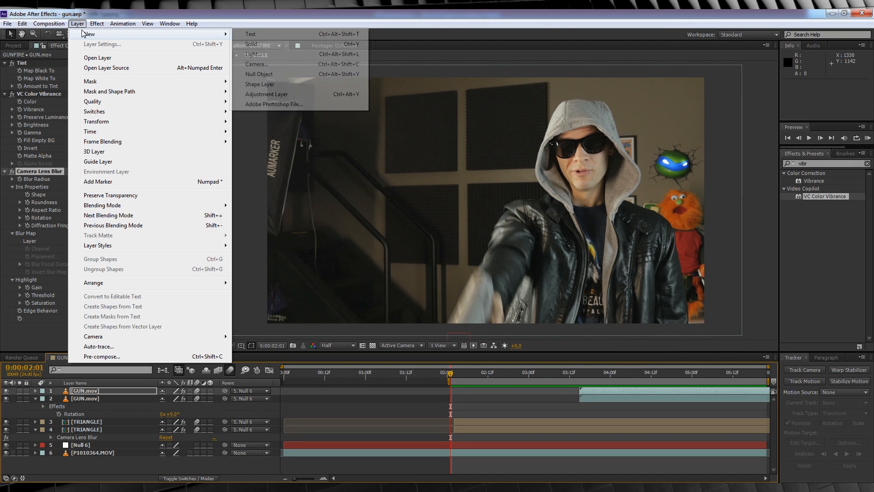
click(98, 23)
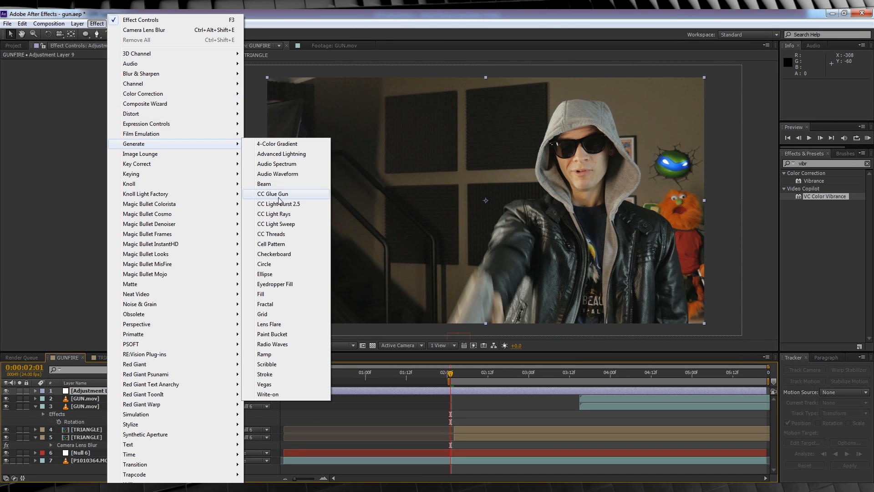
click(273, 213)
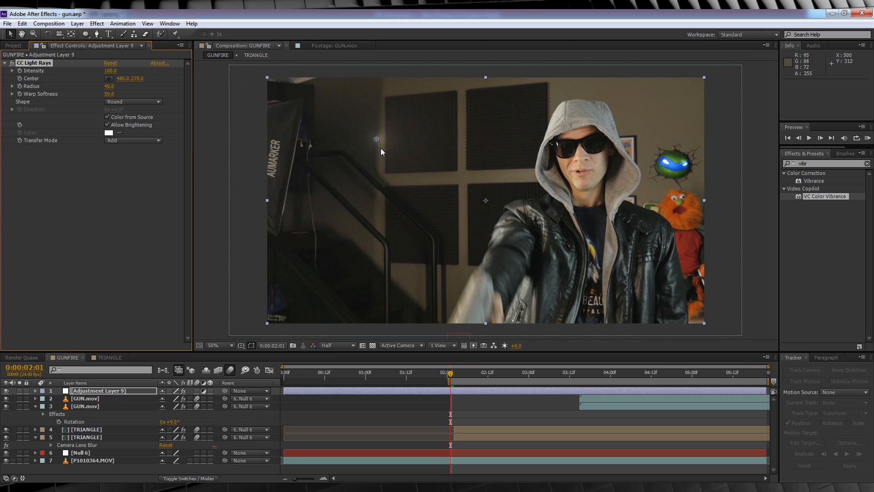
double_click(110, 71)
text(65)
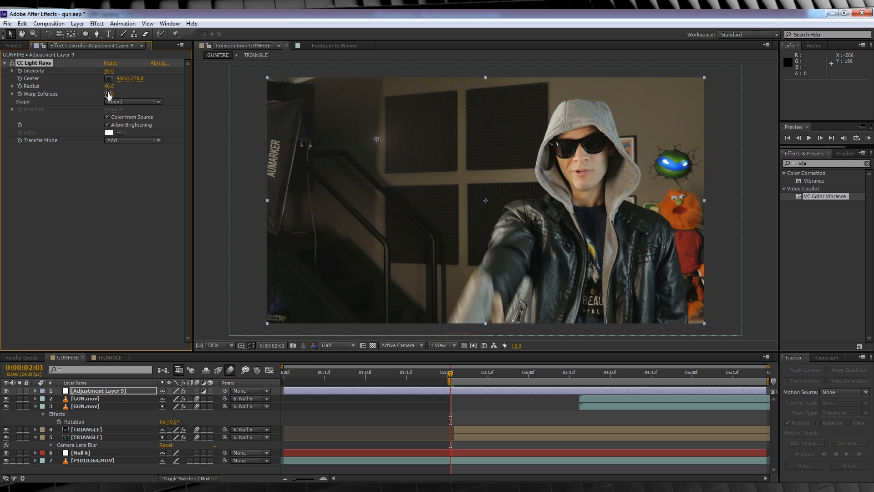
click(579, 378)
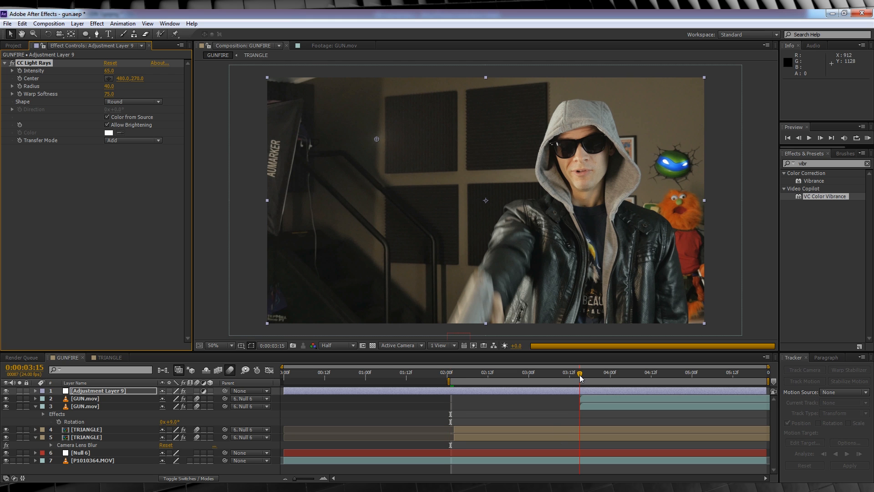
Centre the light rays on the gun muzzle at a frame where the blast is visible
click(614, 373)
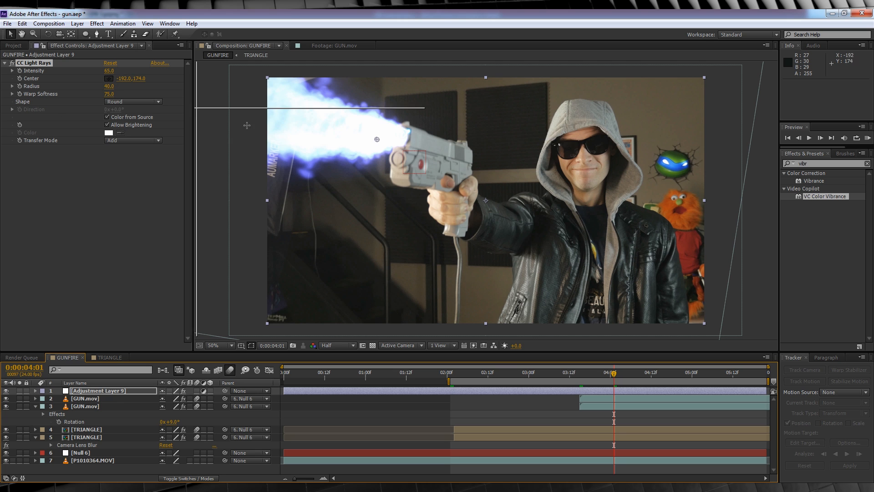
drag(377, 139, 401, 138)
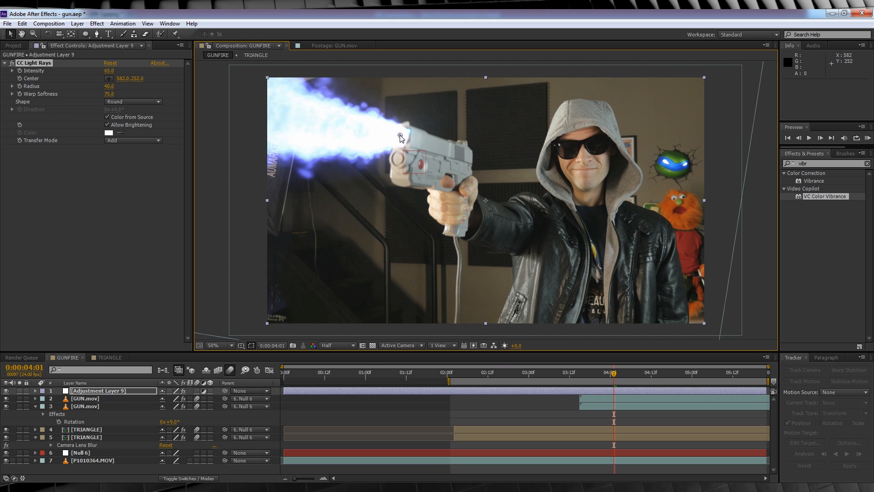
mouse_move(292, 384)
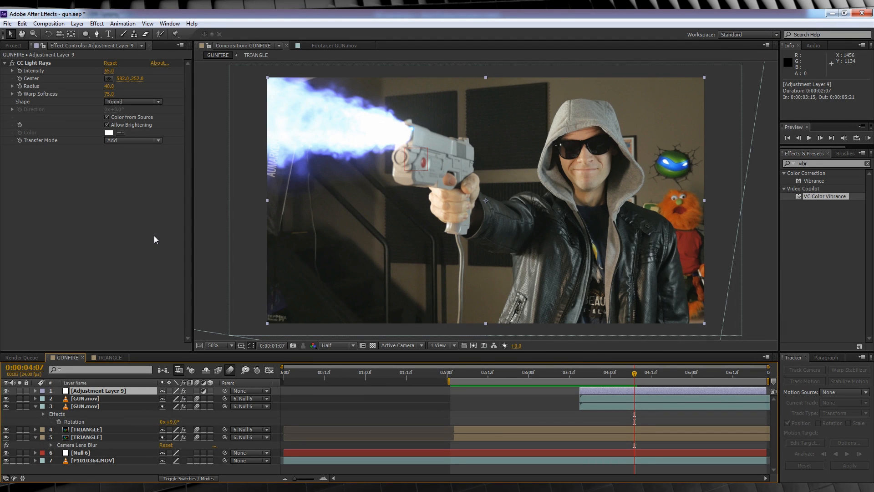
Add an adjustment layer with pen masks around the gun and man, feathered 100
click(80, 23)
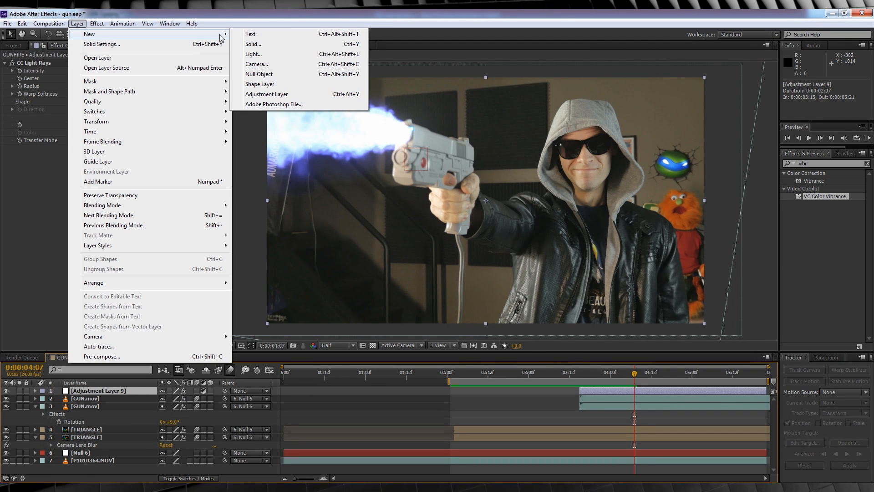
click(266, 93)
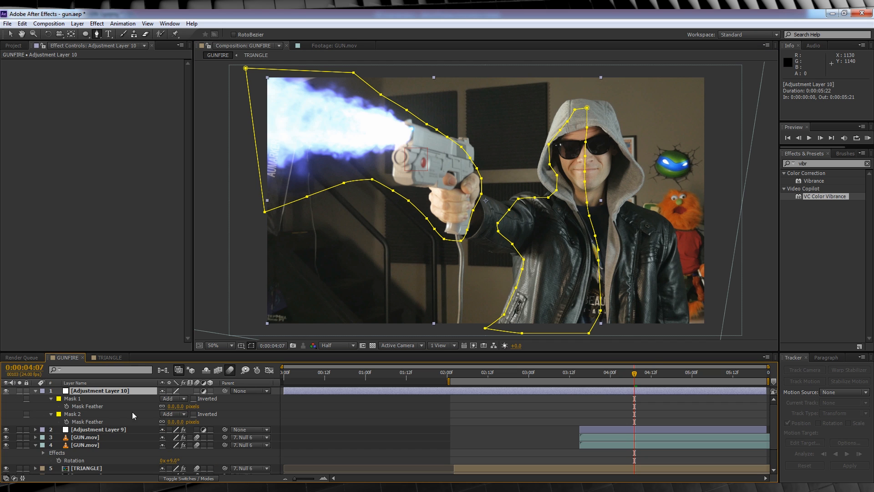
double_click(184, 406)
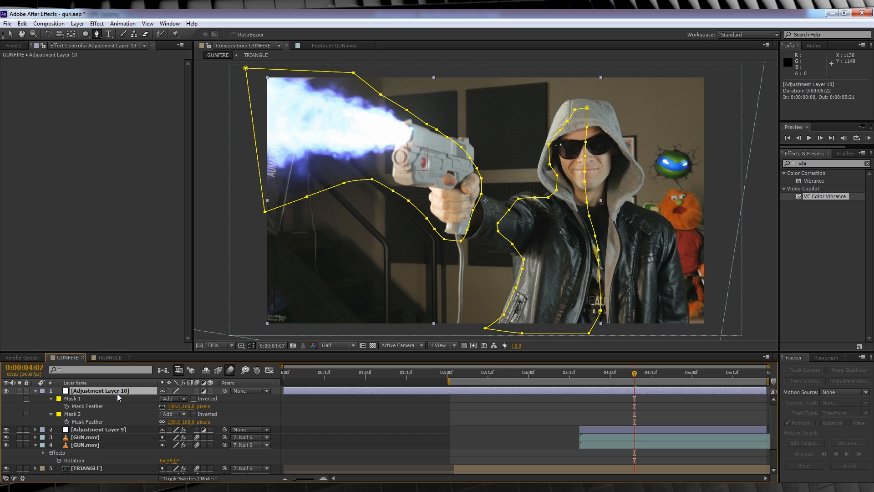
Apply Curves raising the Blue channel and check the tint at the blast start
click(94, 24)
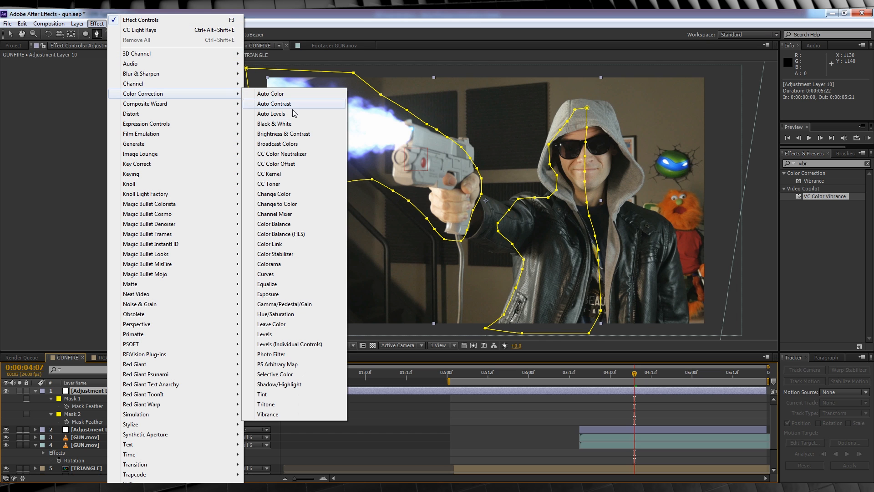
click(265, 274)
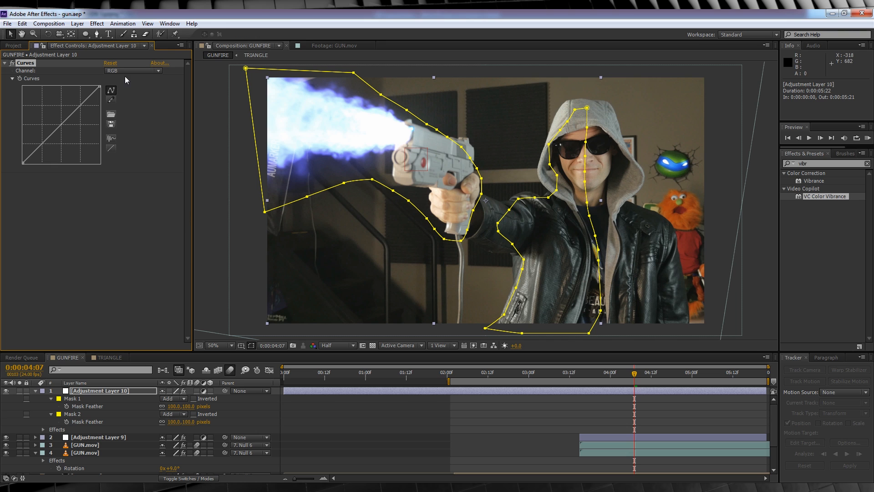
click(133, 71)
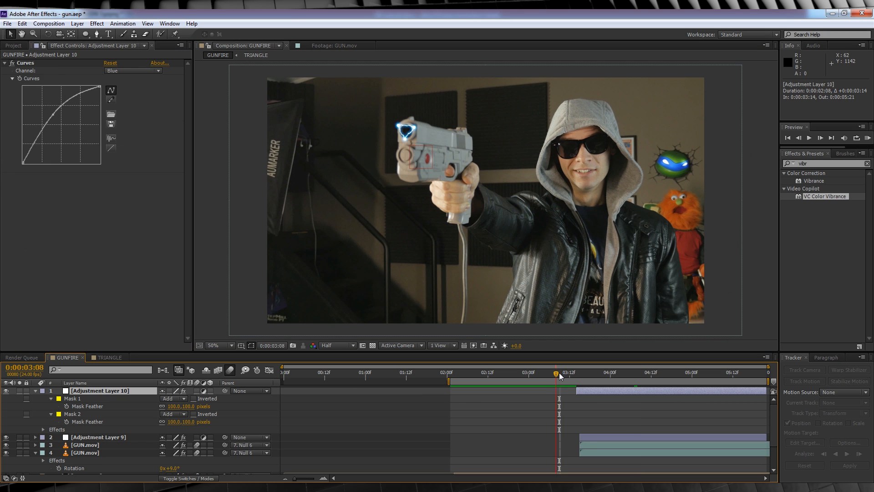
click(580, 384)
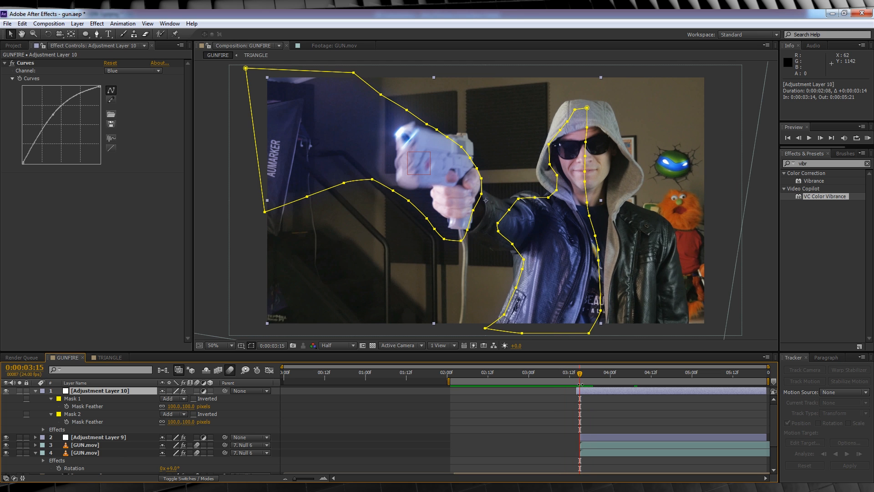
click(559, 384)
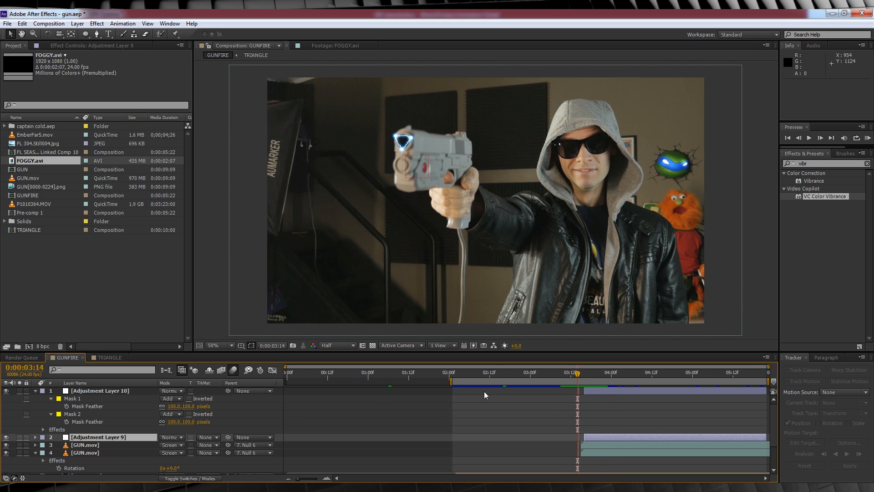
Place the FOGGY.avi steam clip into the GUNFIRE timeline just after the blast begins
click(583, 375)
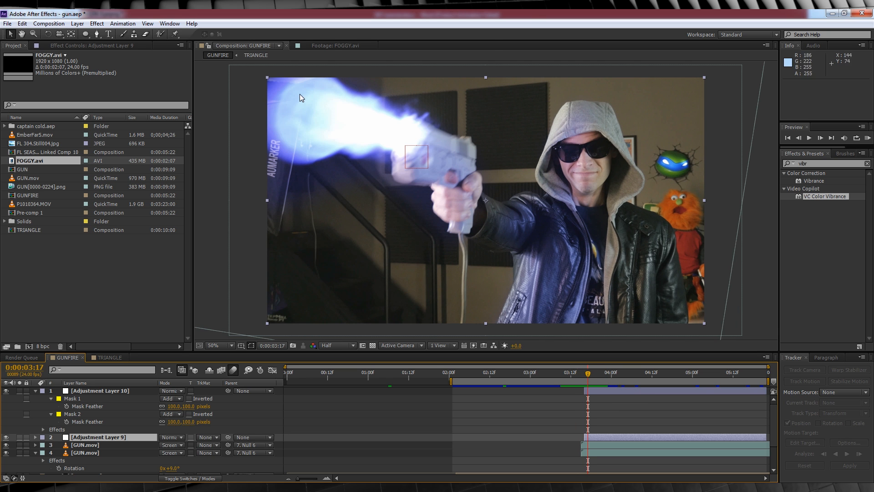
click(338, 45)
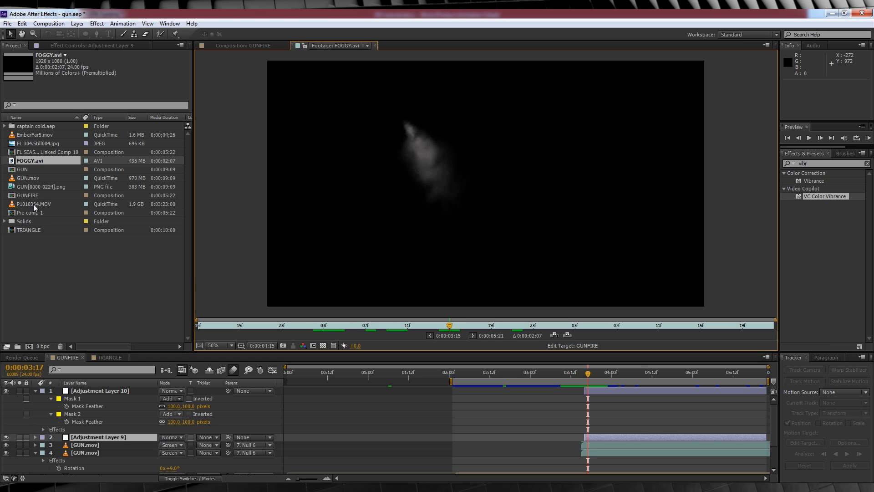
click(241, 45)
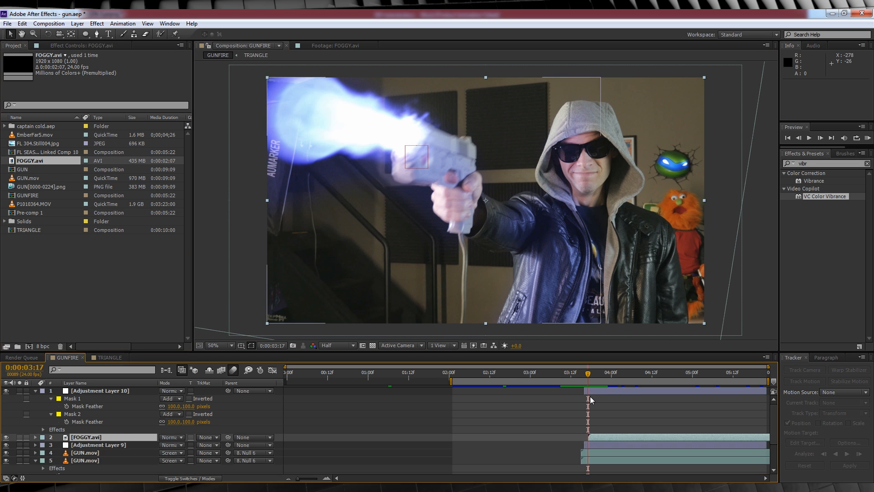
Blend the steam clip in Add mode and retime it to match the blast
click(170, 437)
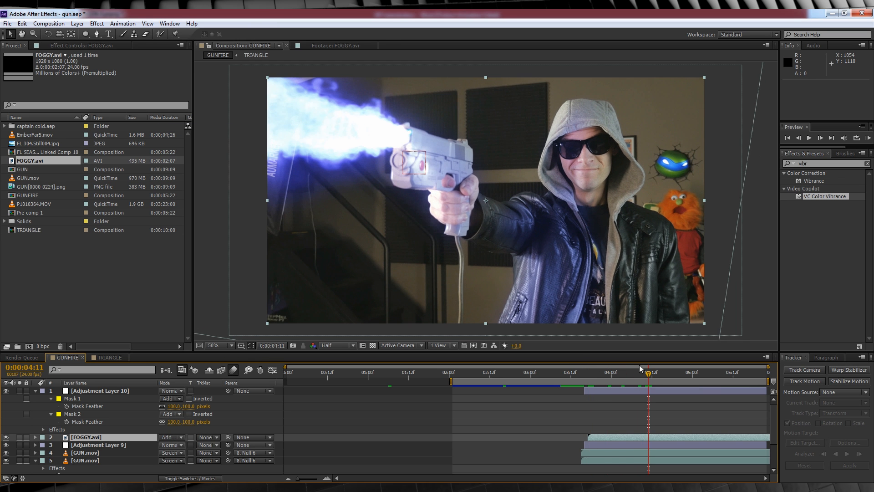
drag(441, 195, 429, 183)
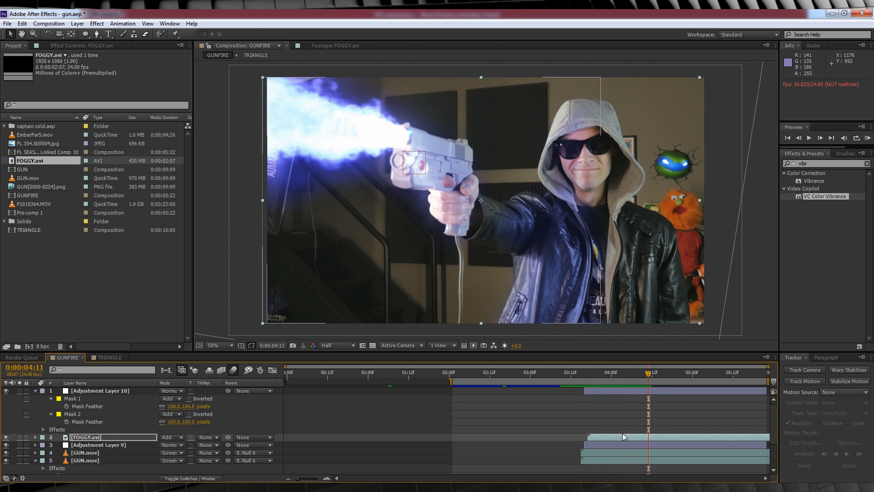
drag(624, 437, 577, 437)
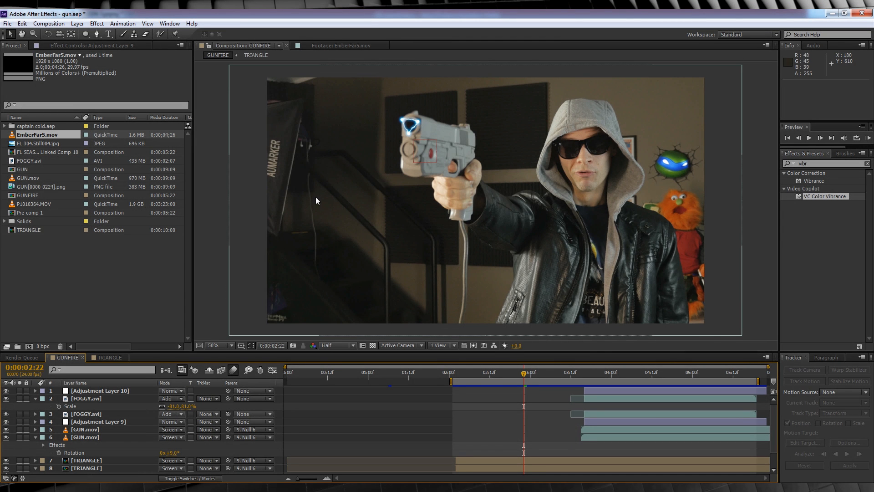
Add the EmberFar5.mov ember clip in Screen mode positioned over the blast
click(340, 46)
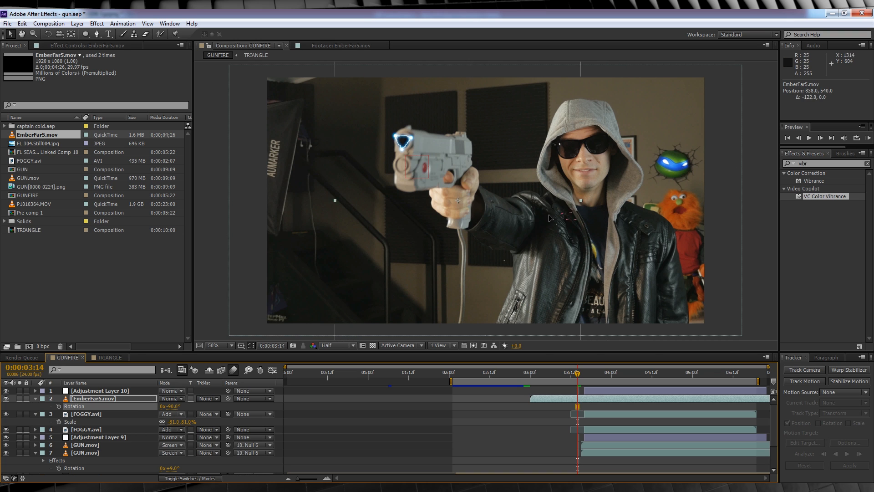
click(171, 399)
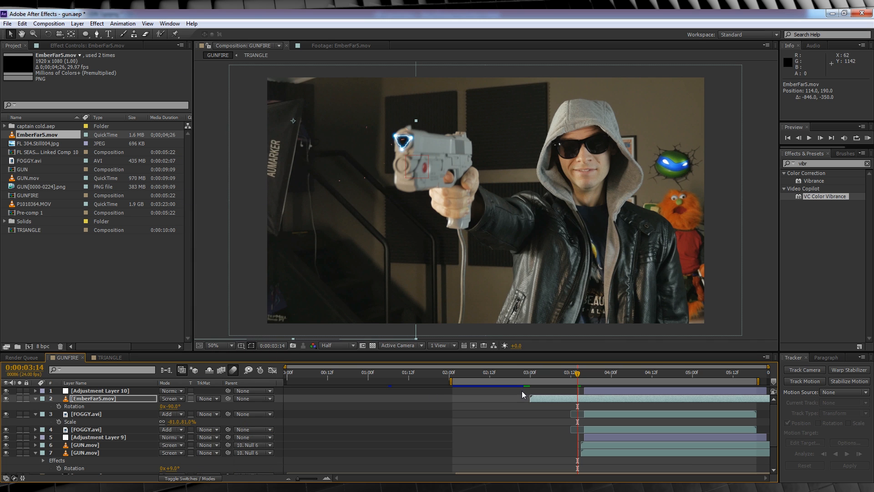
drag(577, 372, 594, 373)
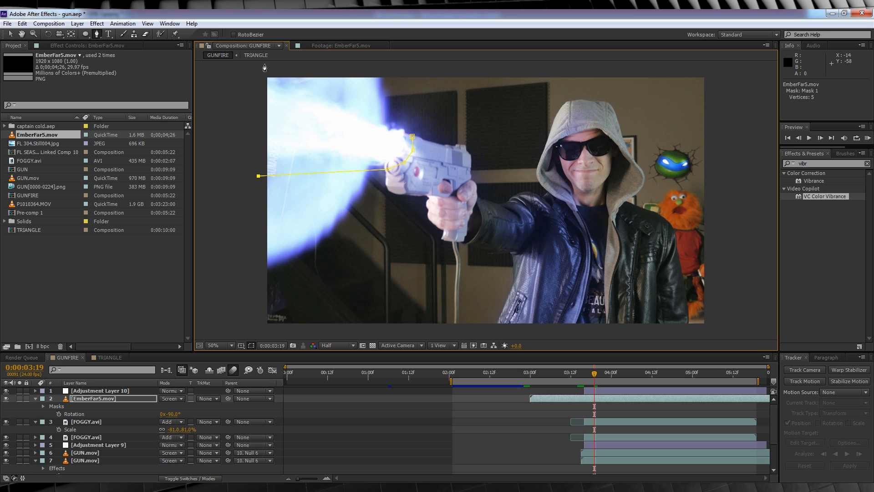
Pen-mask the ember clip around the beam and apply Tint and Camera Lens Blur
click(263, 68)
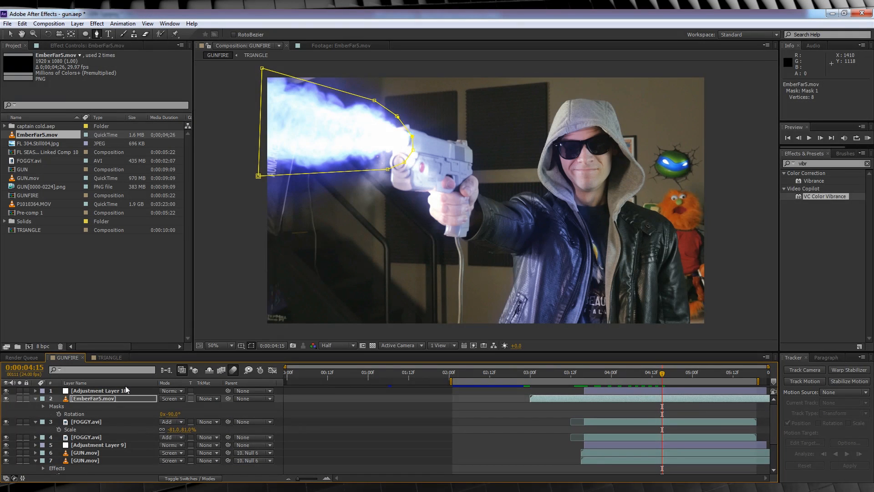
click(96, 24)
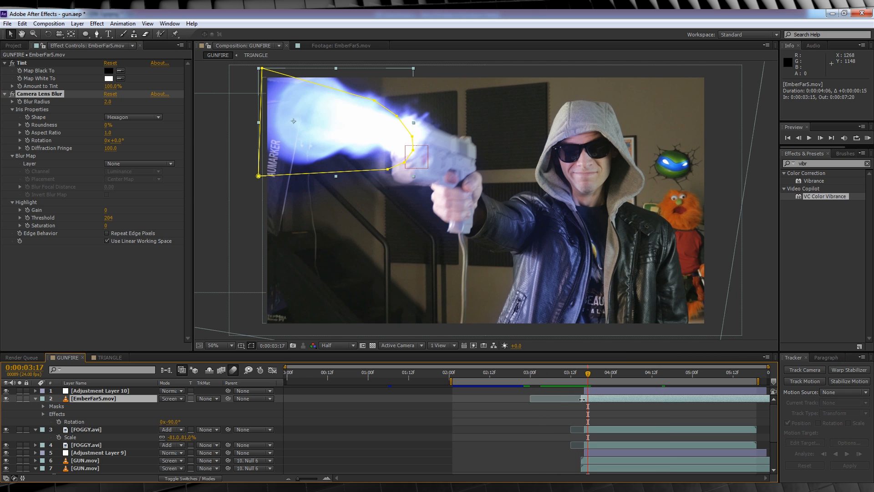
click(588, 373)
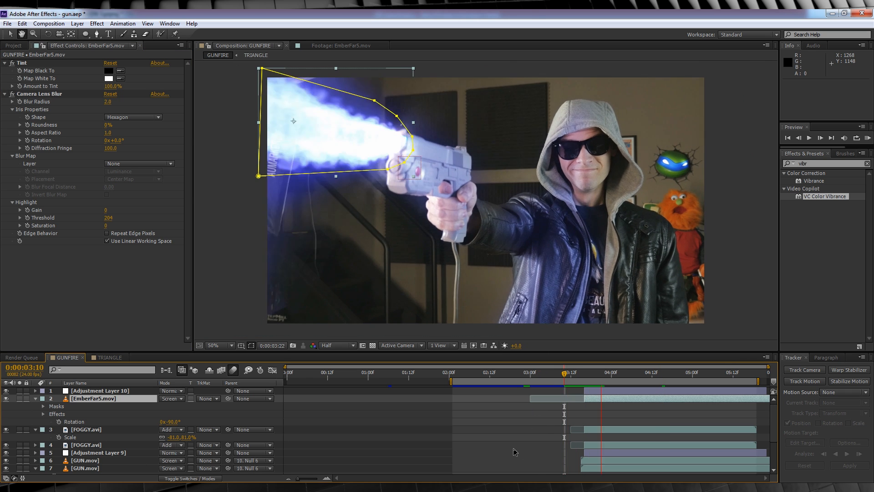